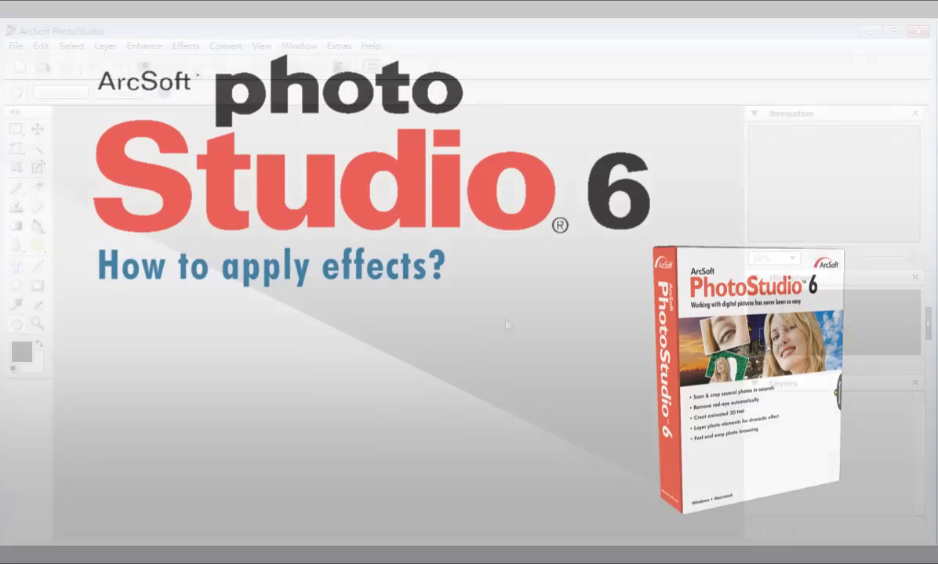
Step: Open Sample_PS6.jpg, the Easter eggs photo, and maximize it to fill the workspace
left_click(47, 67)
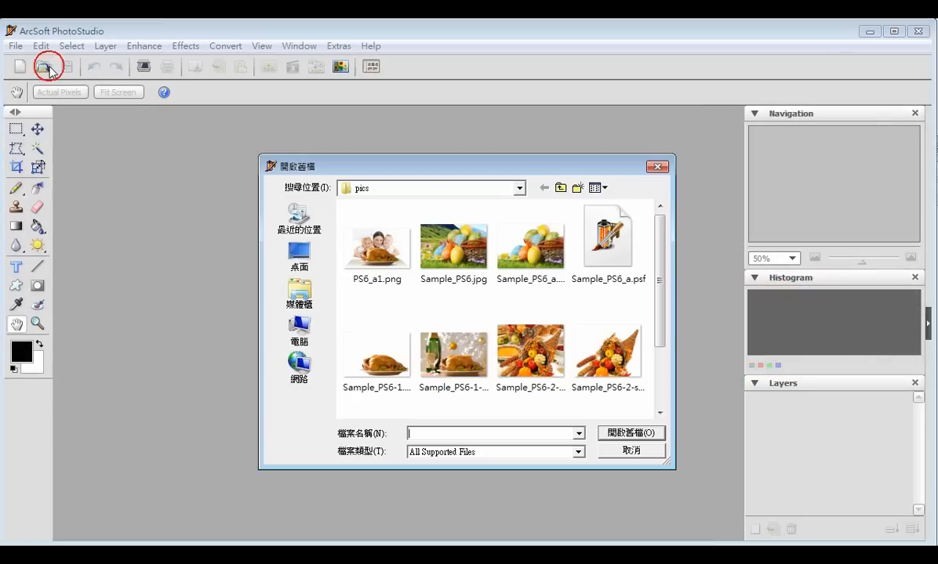
left_click(453, 241)
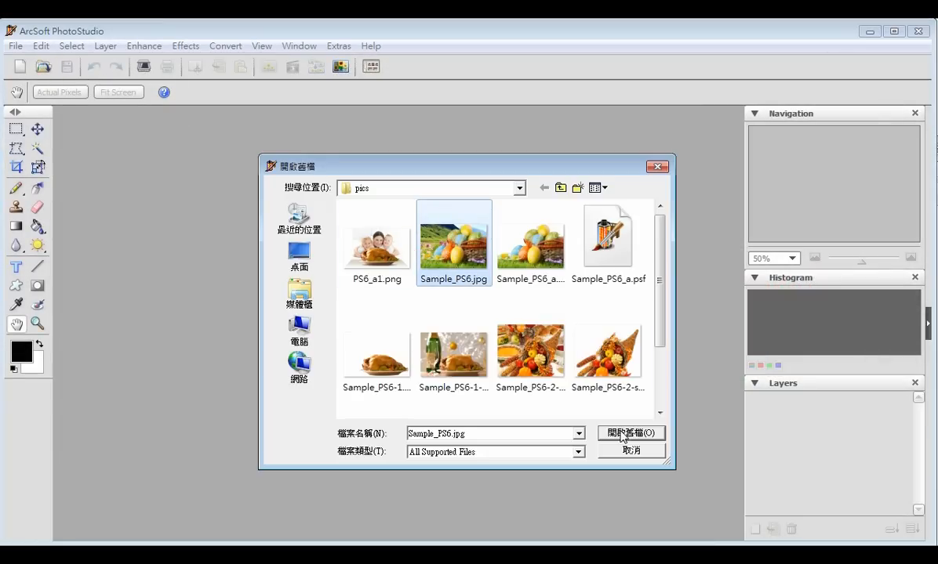
left_click(630, 433)
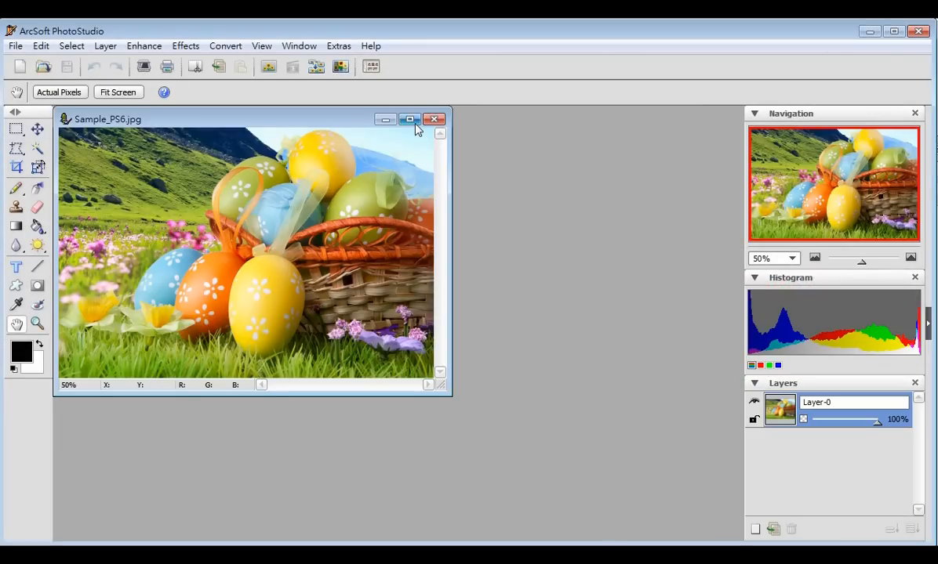
left_click(408, 119)
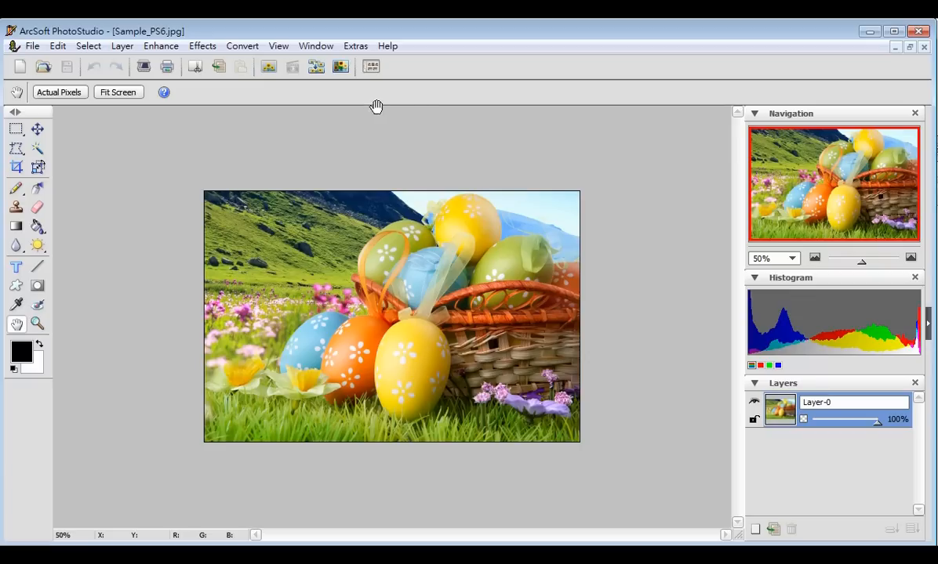
Step: Launch the Effect Browser over the photo via Effects > Emboss
left_click(202, 45)
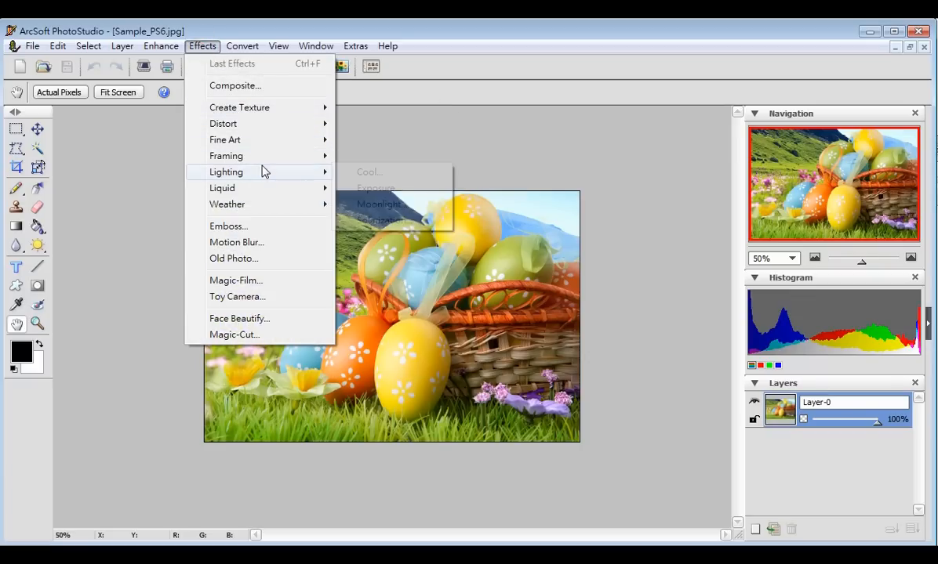
mouse_move(265, 230)
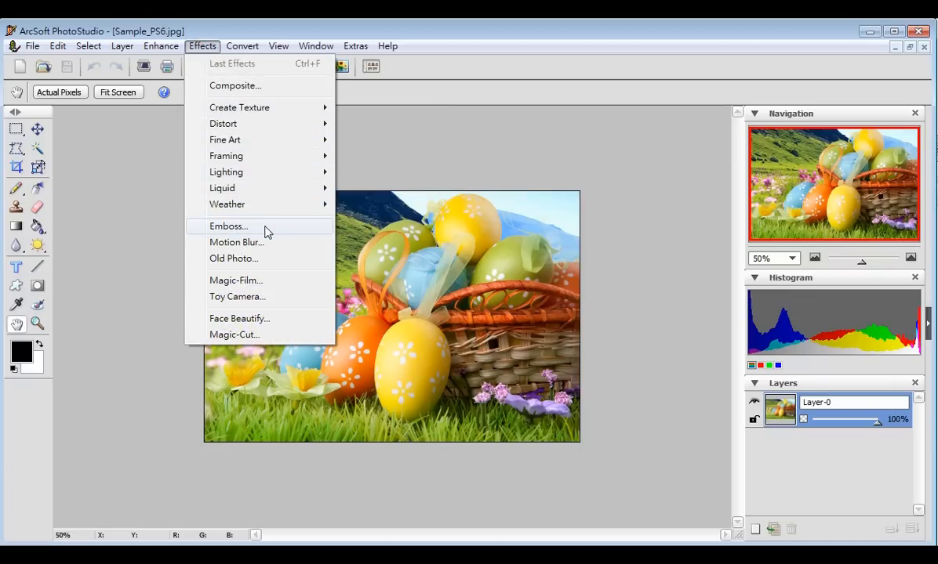
left_click(228, 226)
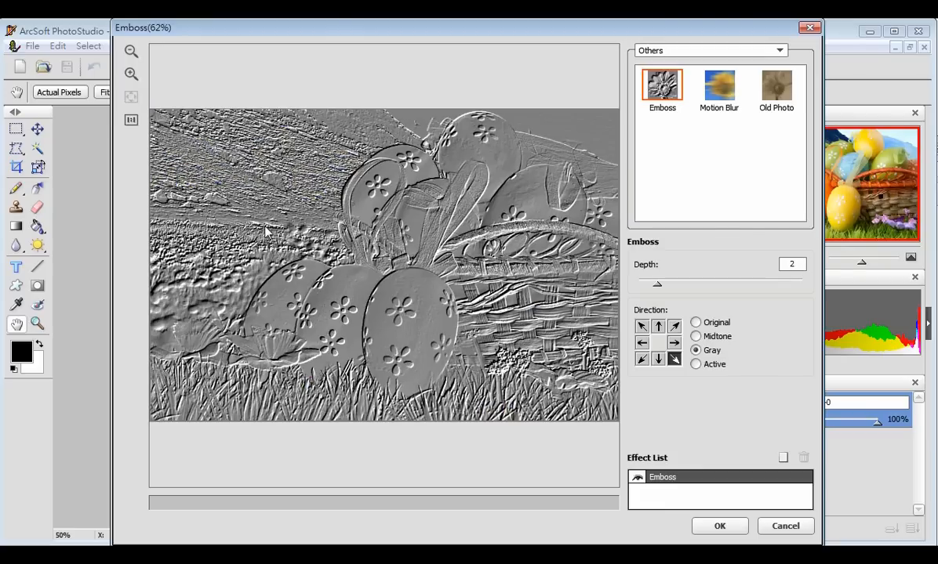
left_click(785, 526)
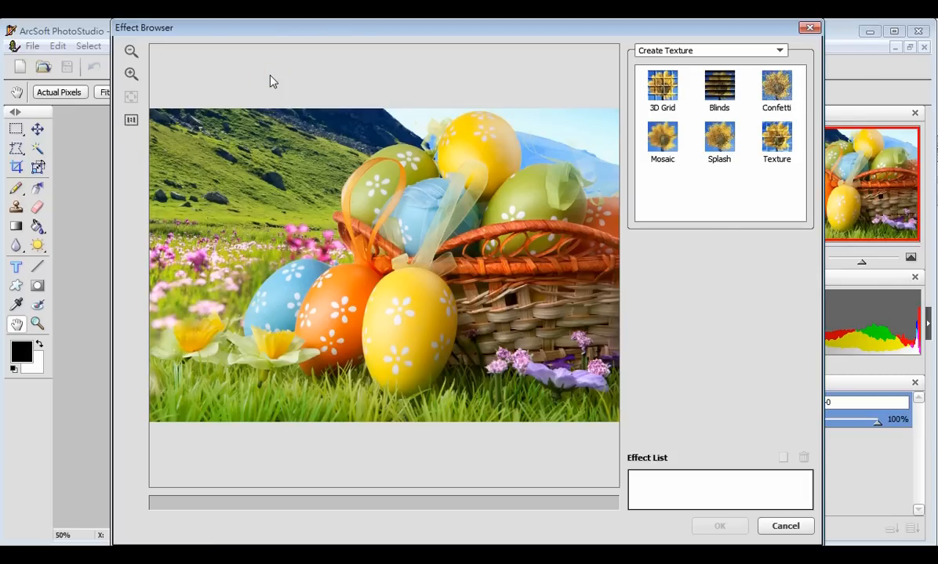
mouse_move(615, 106)
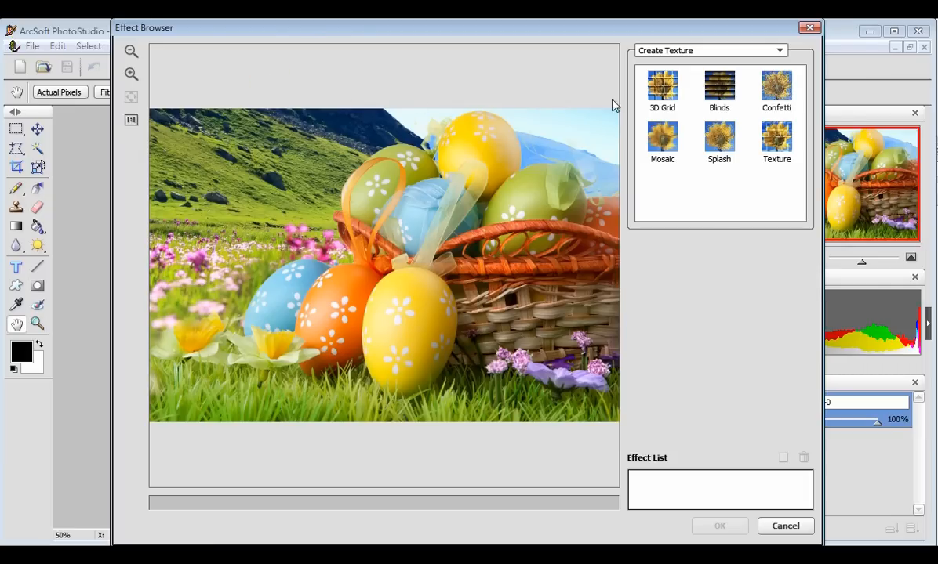
Step: Preview 3D Grid, Mosaic and Splash, then settle on the brick Texture effect
left_click(780, 50)
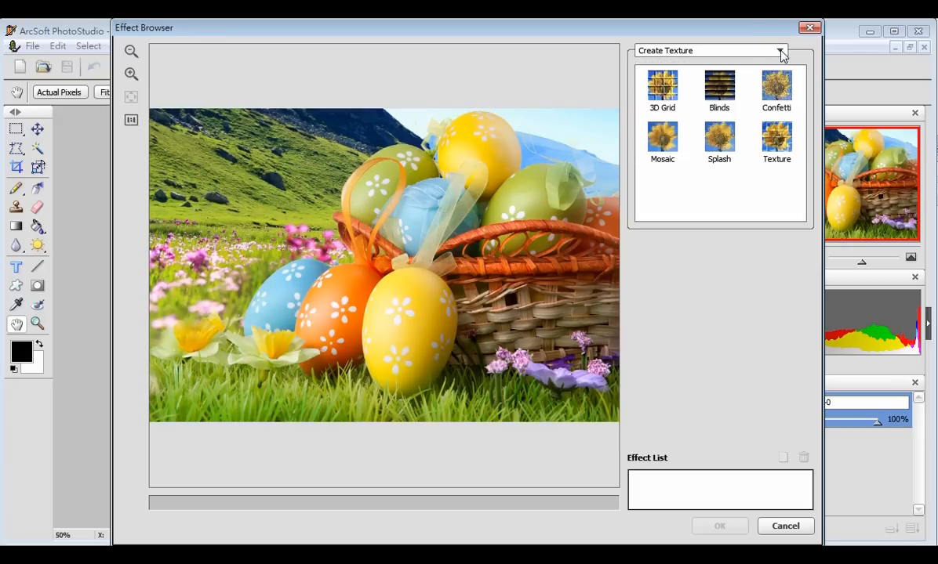
left_click(662, 88)
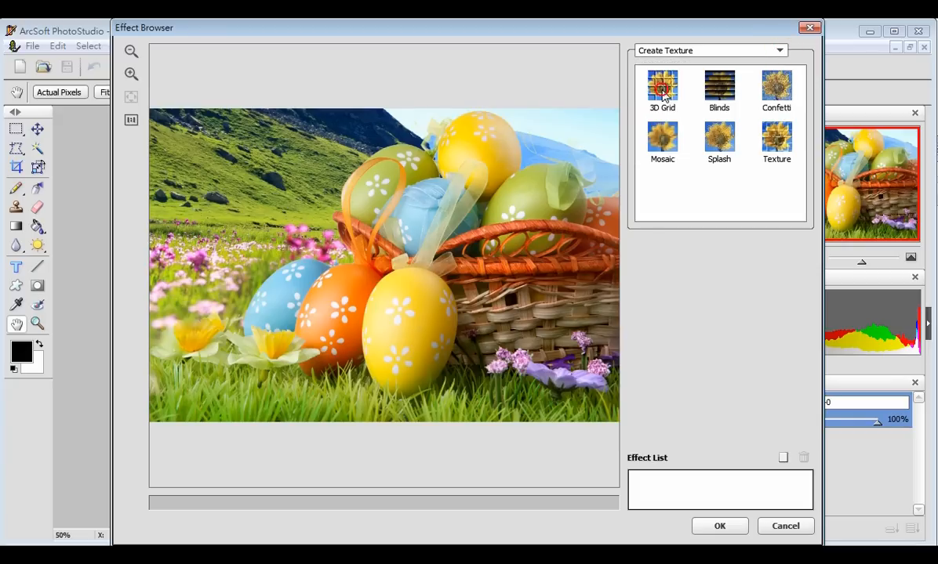
left_click(662, 86)
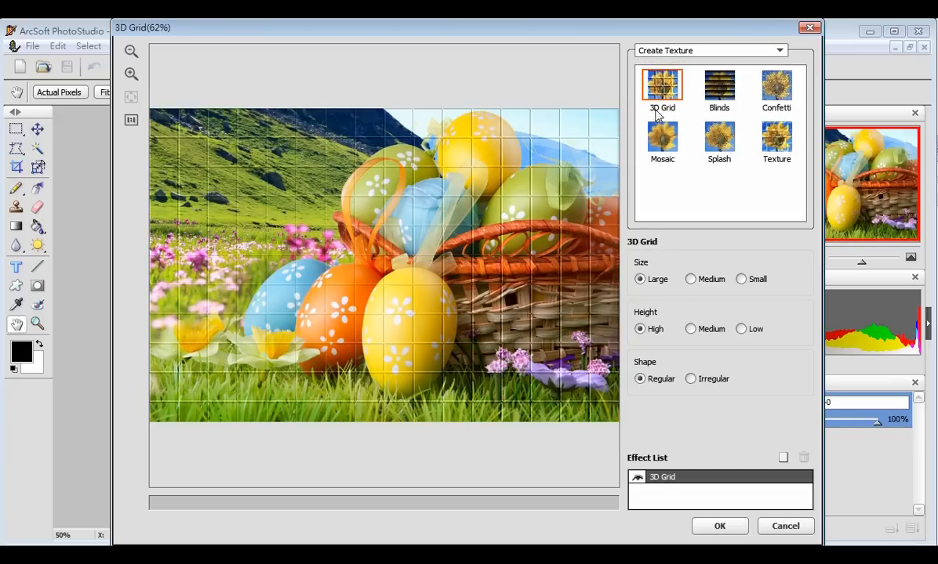
left_click(662, 140)
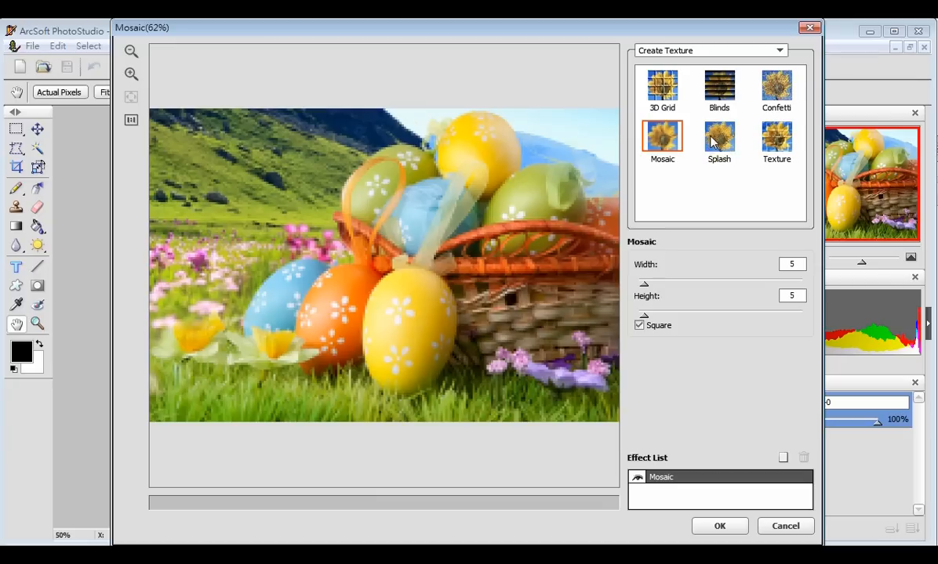
left_click(719, 137)
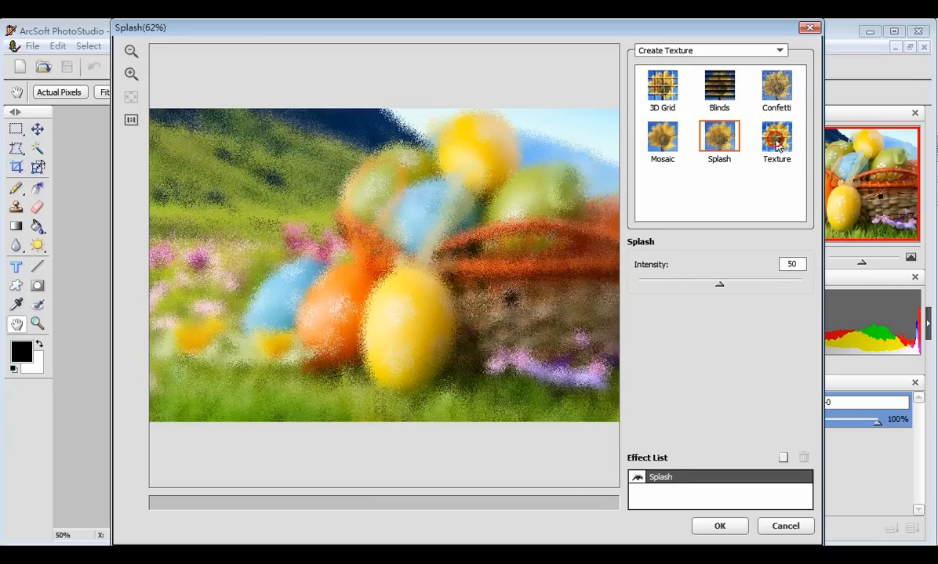
left_click(776, 137)
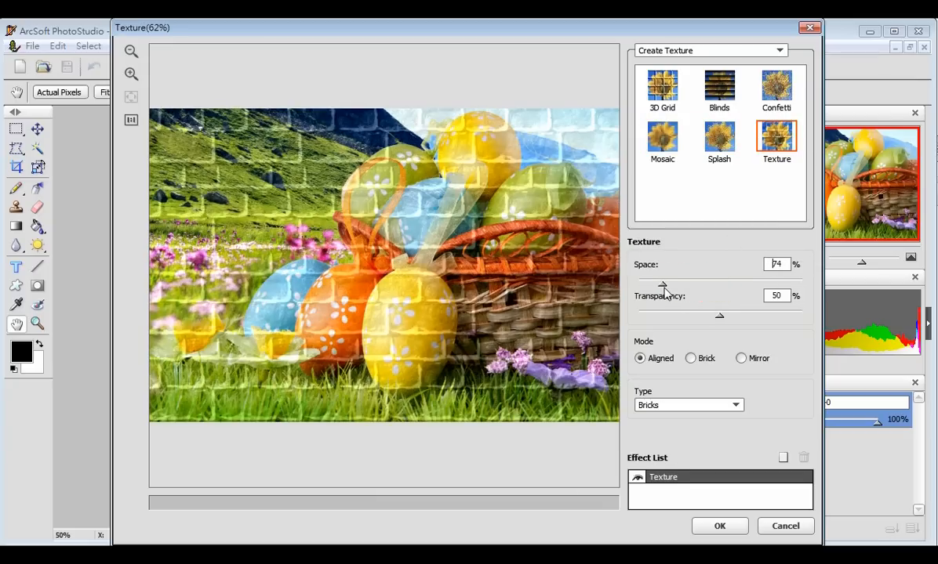
Step: Lower the brick texture transparency to 47% and add a second effect to the list
left_click_drag(719, 315, 716, 320)
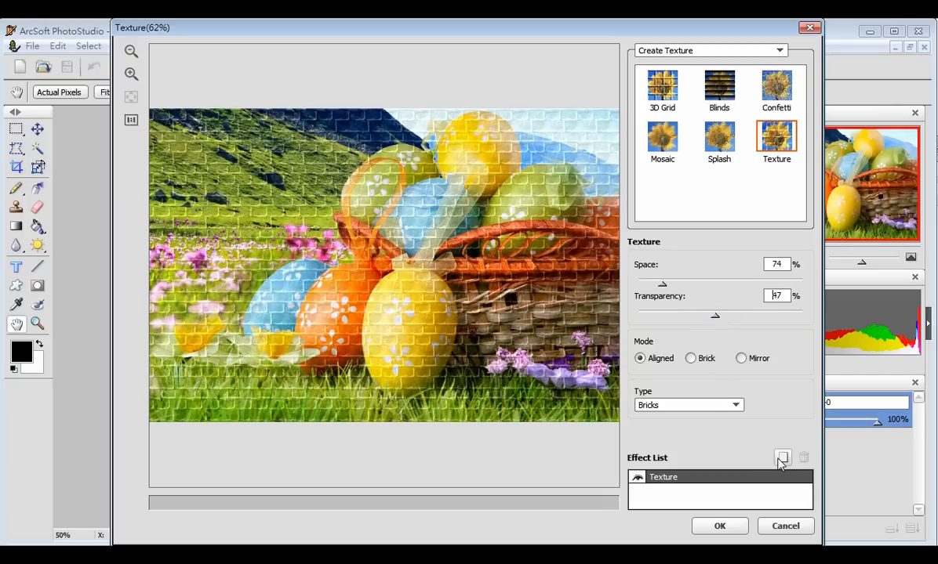
left_click(782, 458)
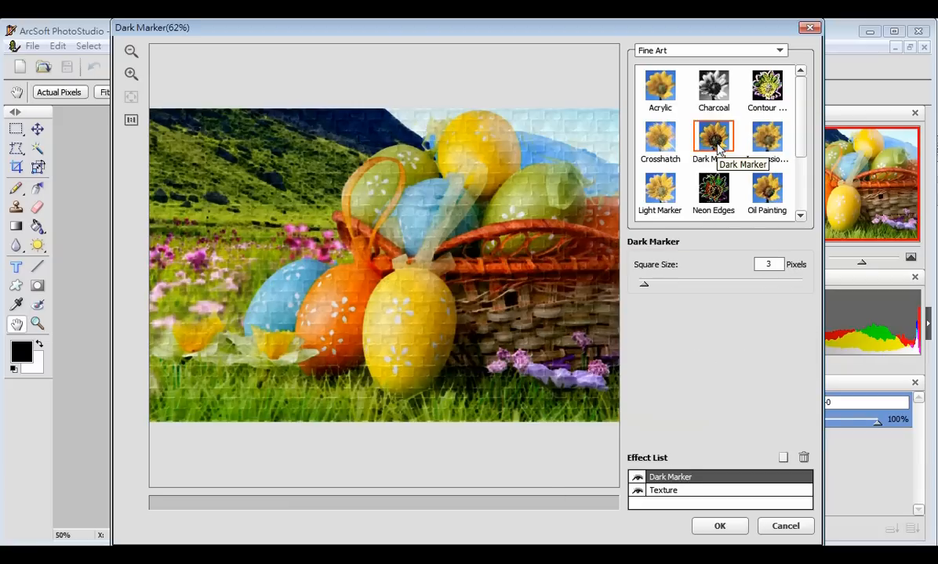
Step: Try Impressionistic and Oil Painting, then choose Charcoal as the effect above the Texture
left_click(767, 139)
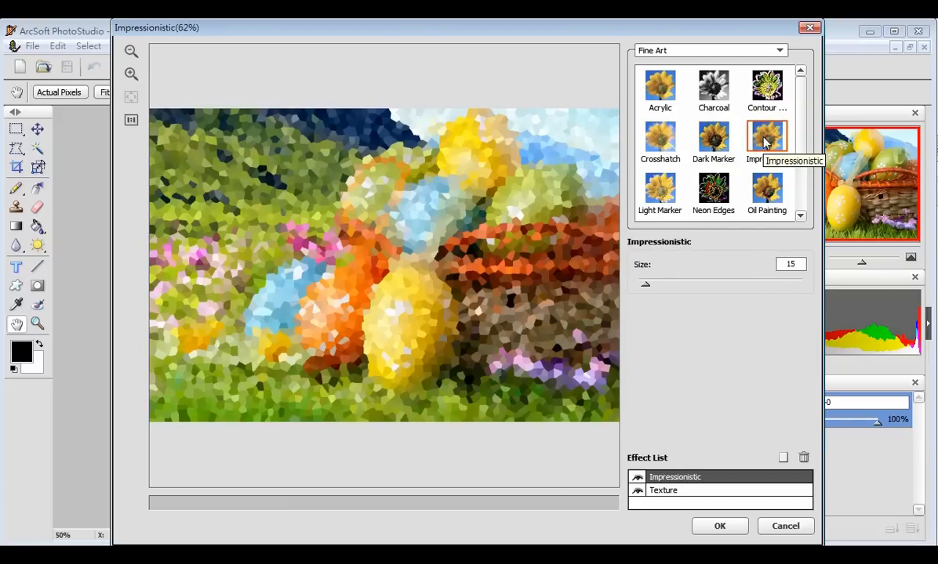
left_click(766, 188)
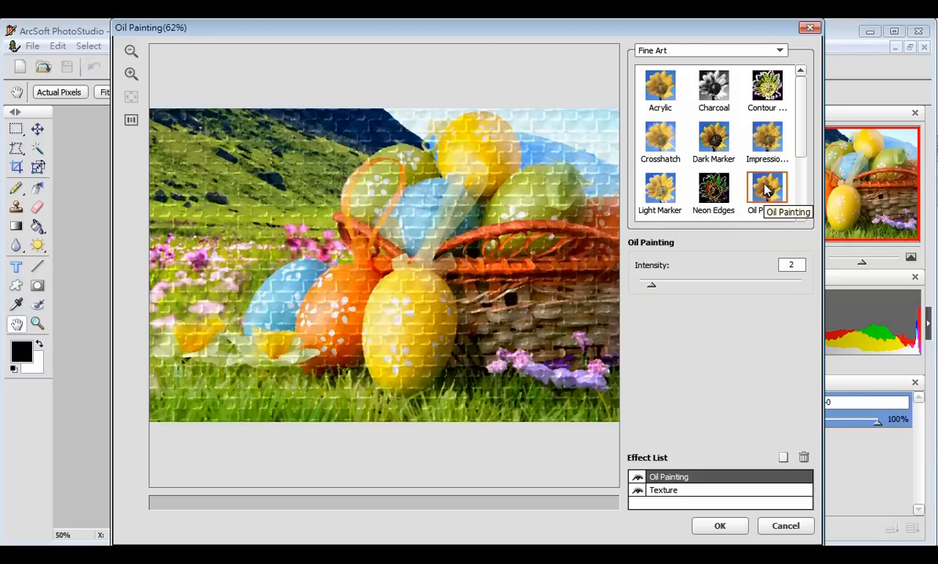
left_click(712, 86)
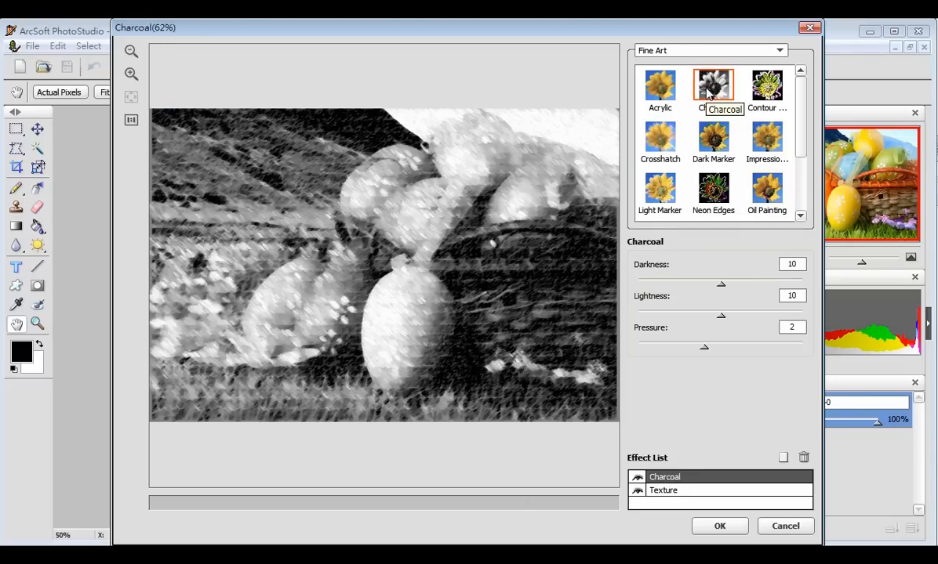
mouse_move(725, 289)
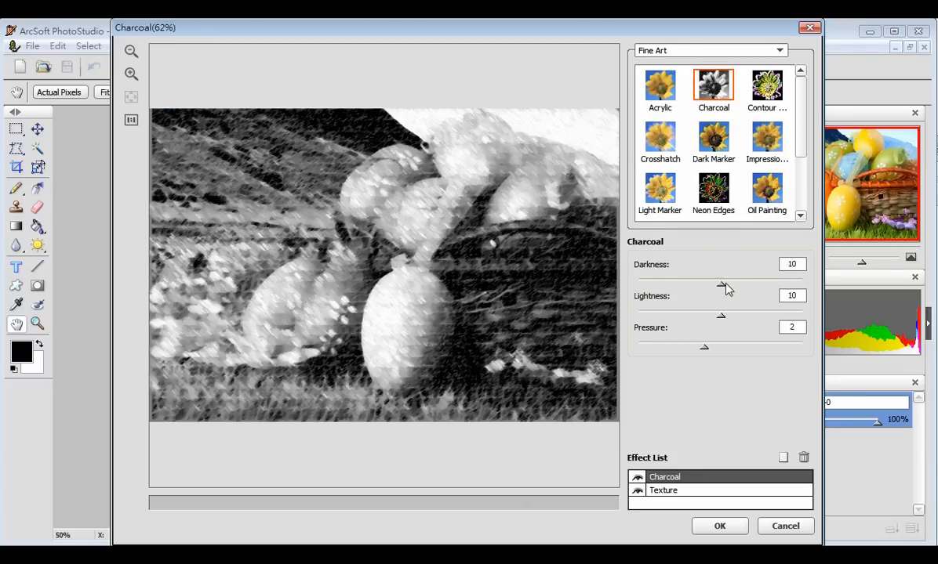
Step: Set the Charcoal effect to Darkness 11 and Lightness 8
left_click_drag(720, 283, 728, 283)
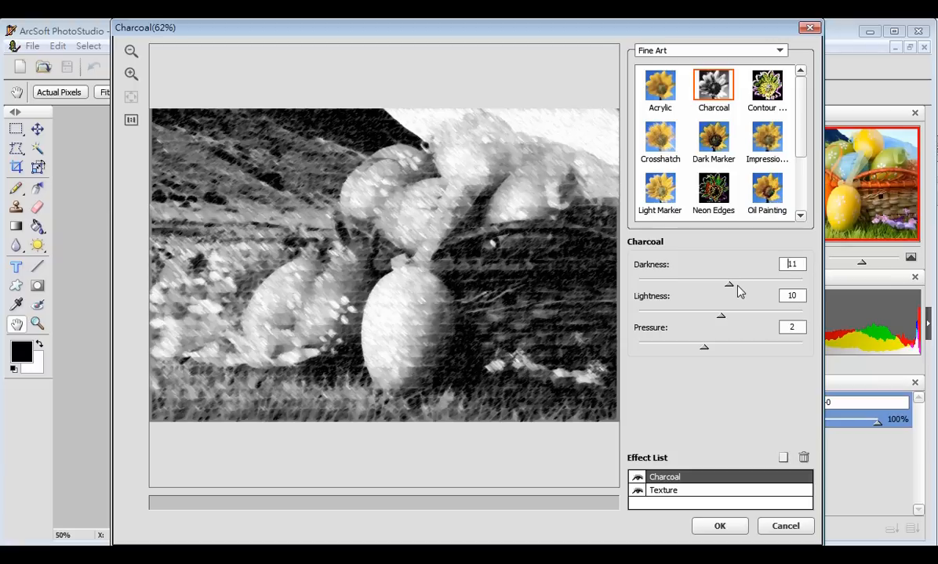
left_click_drag(719, 315, 708, 314)
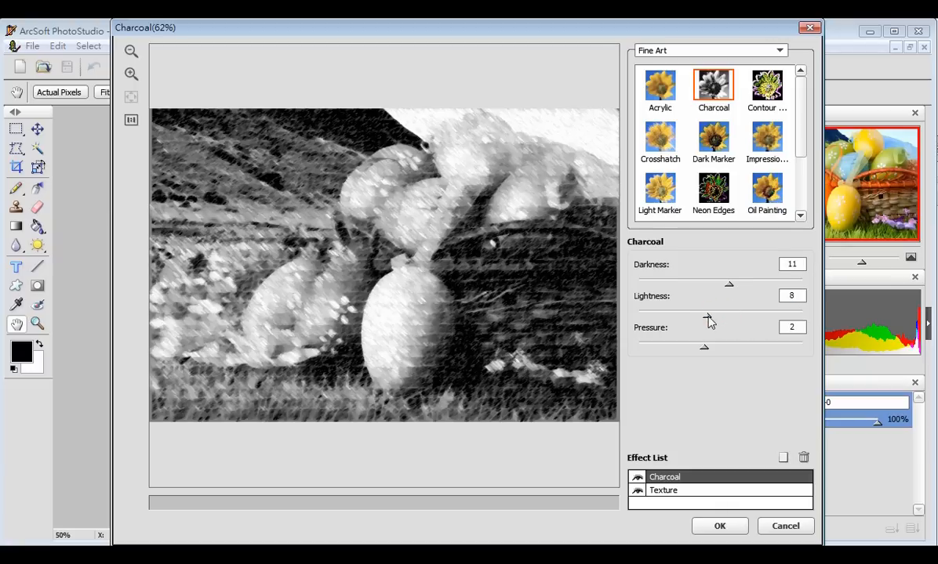